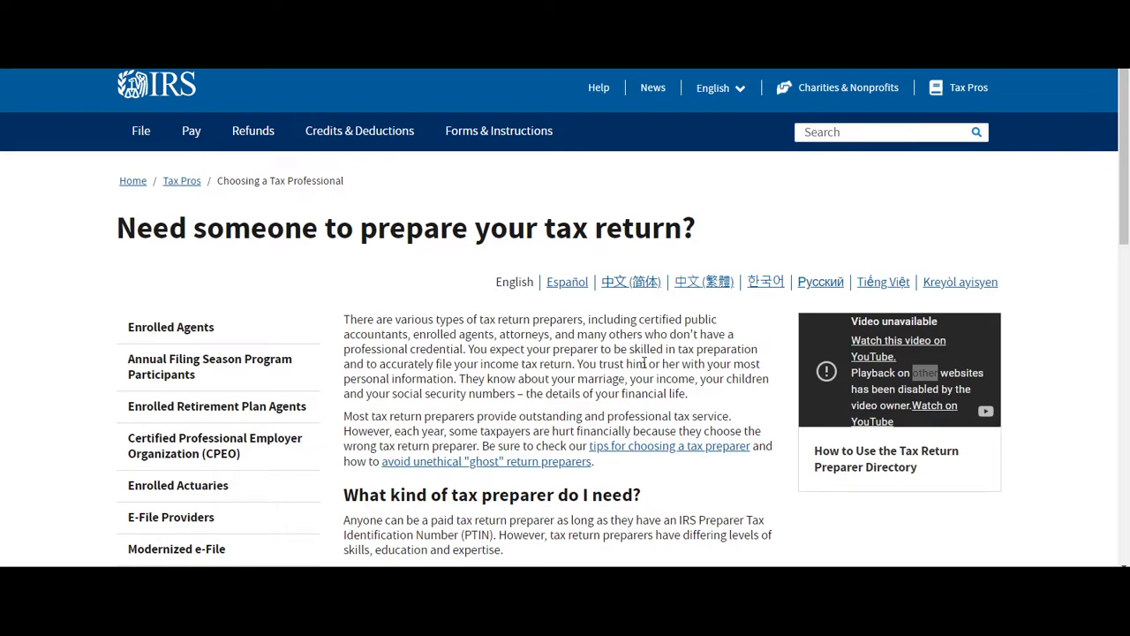
mouse_move(661, 351)
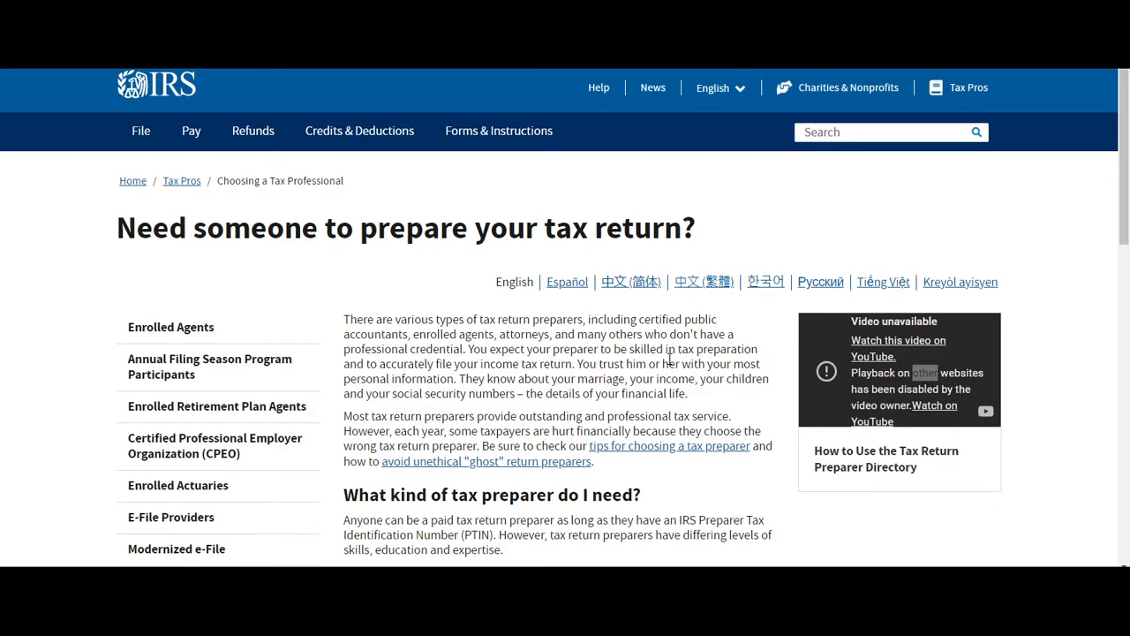
mouse_move(667, 364)
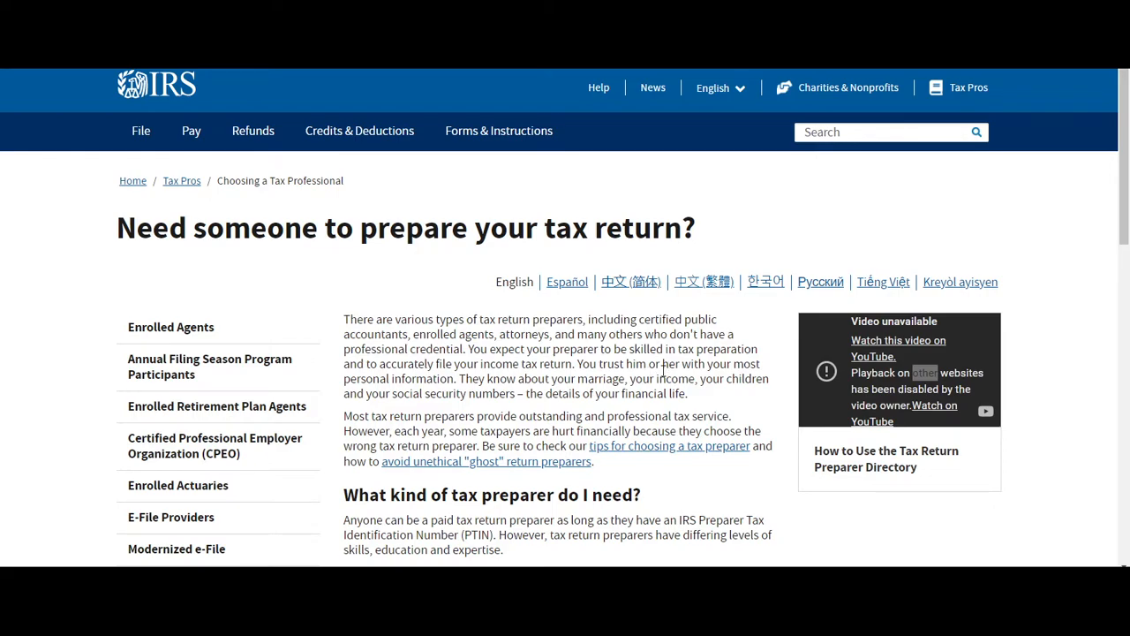
mouse_move(968, 87)
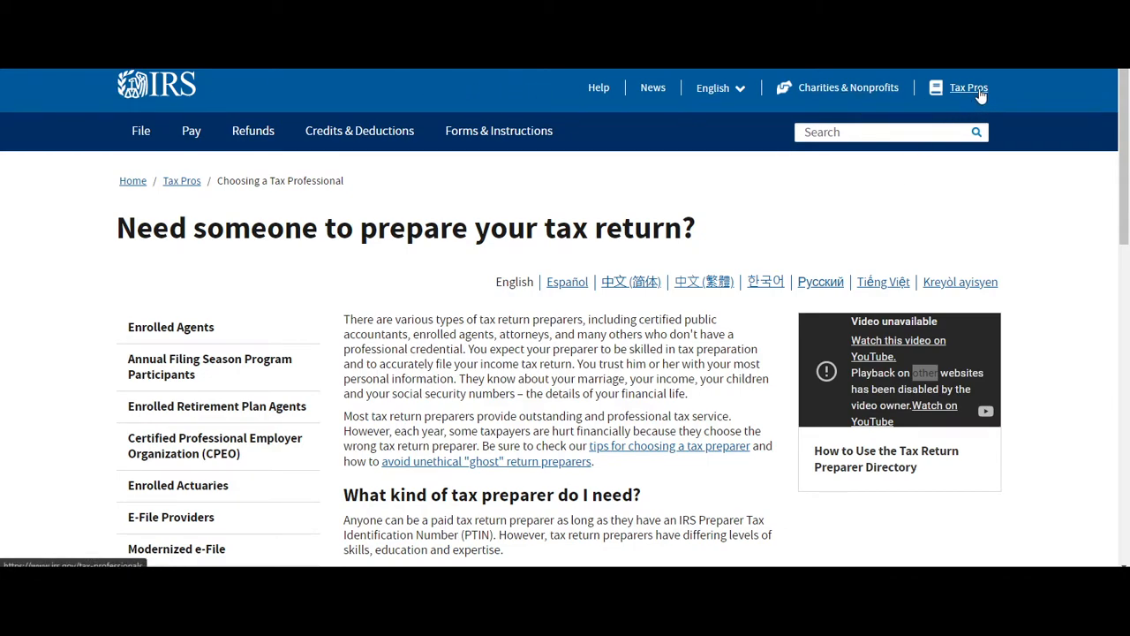
Step: Open the Directory of Federal Tax Return Preparers and view six 'meneses' results
click(360, 131)
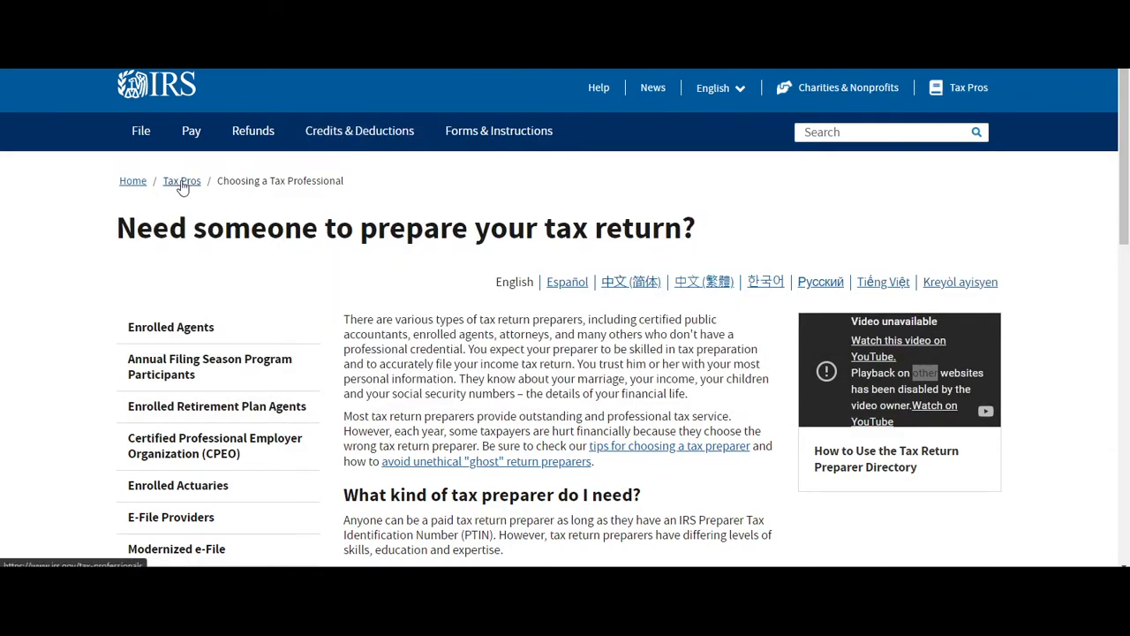
mouse_move(296, 197)
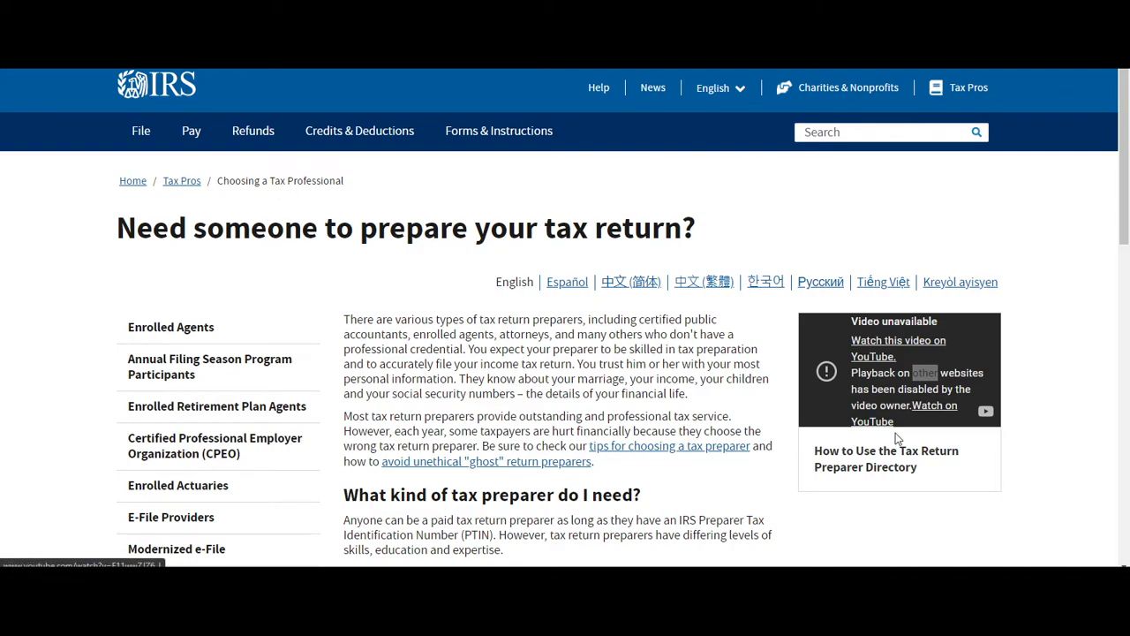
mouse_move(1084, 79)
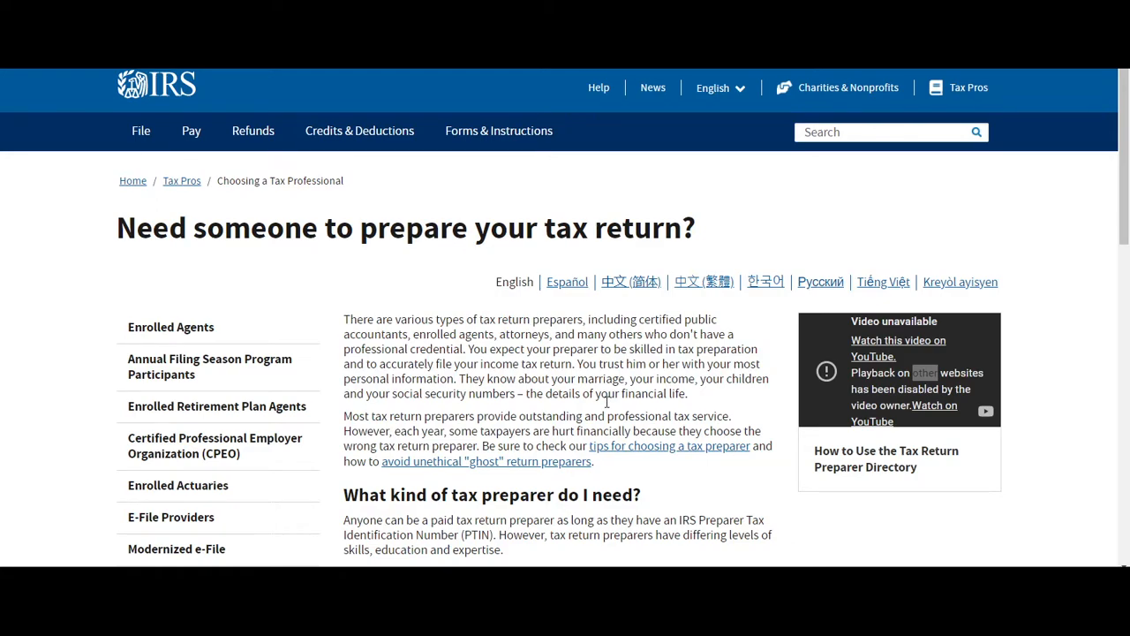
mouse_move(697, 410)
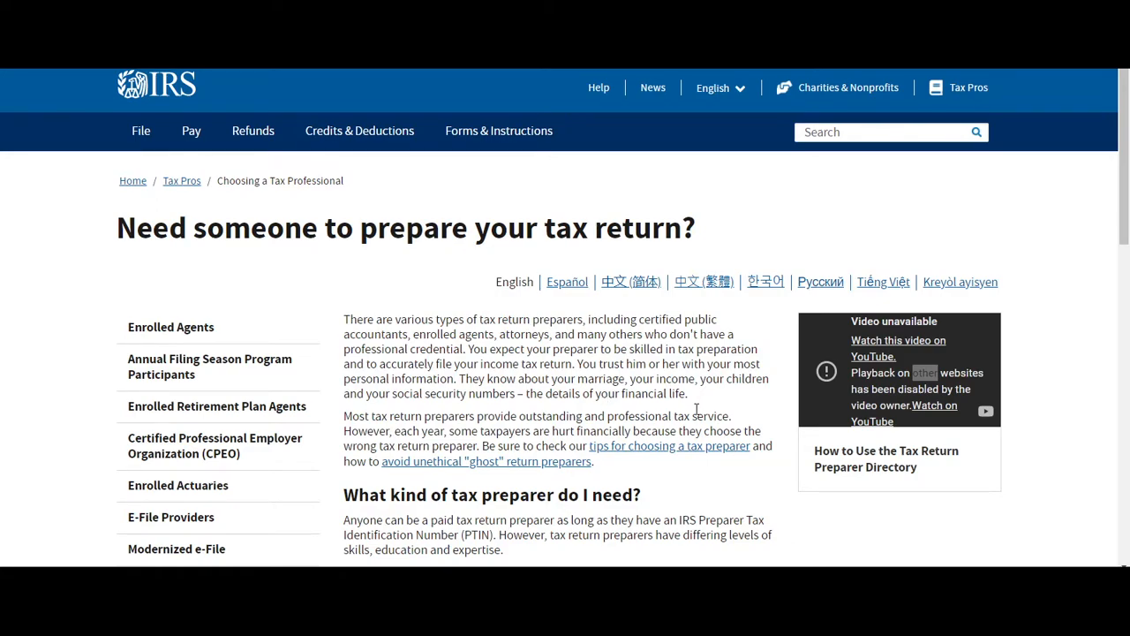
scroll(down, 3)
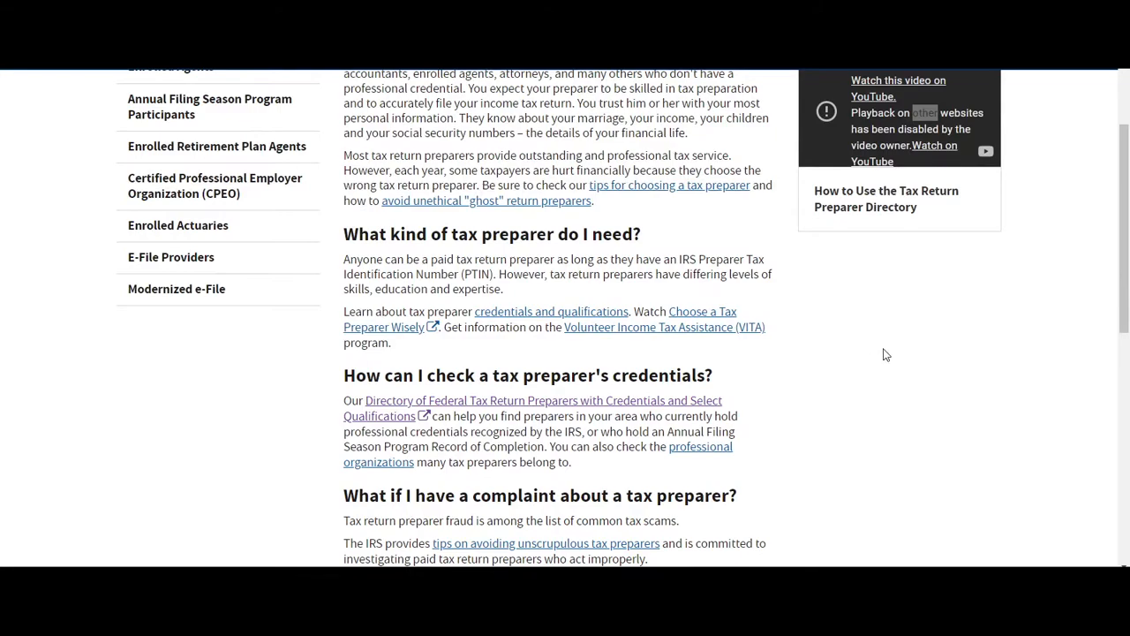
scroll(down, 3)
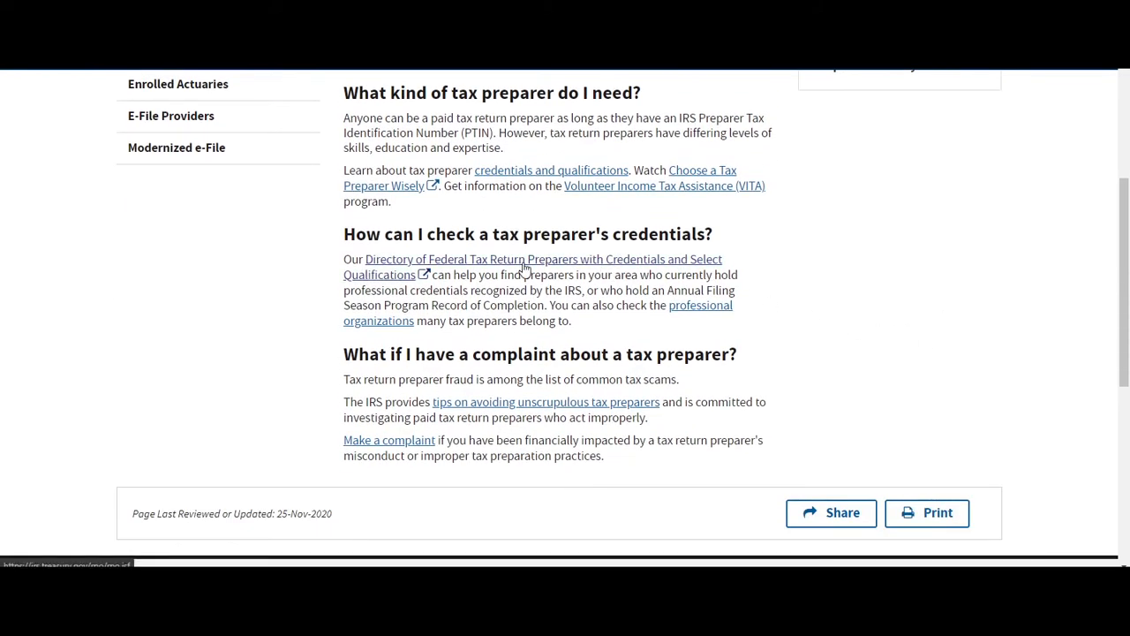
click(526, 265)
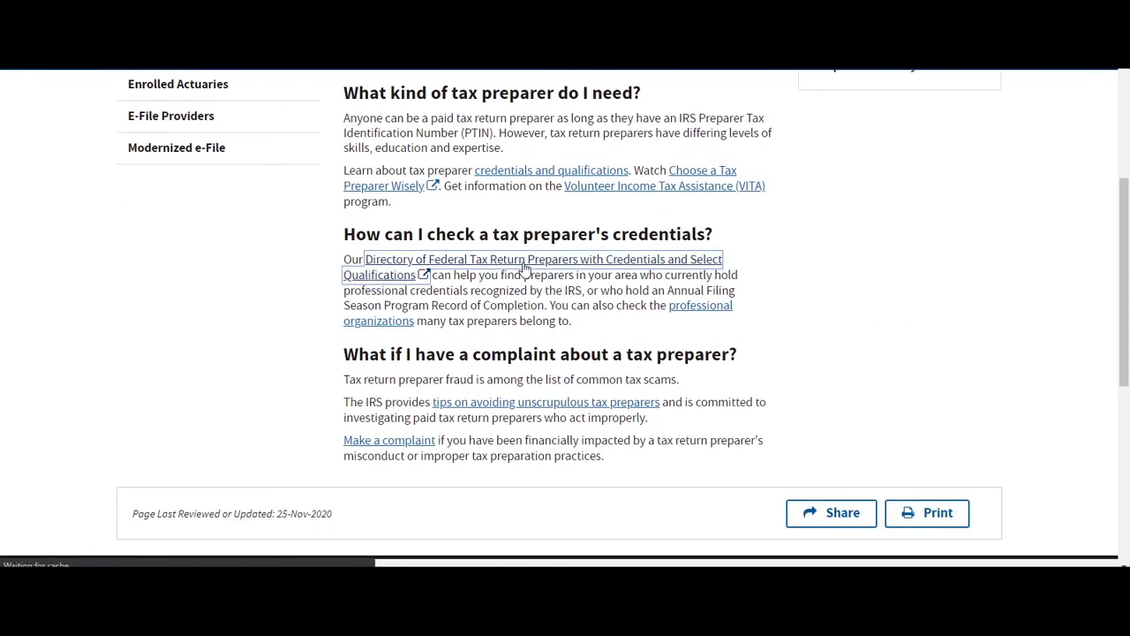
click(541, 259)
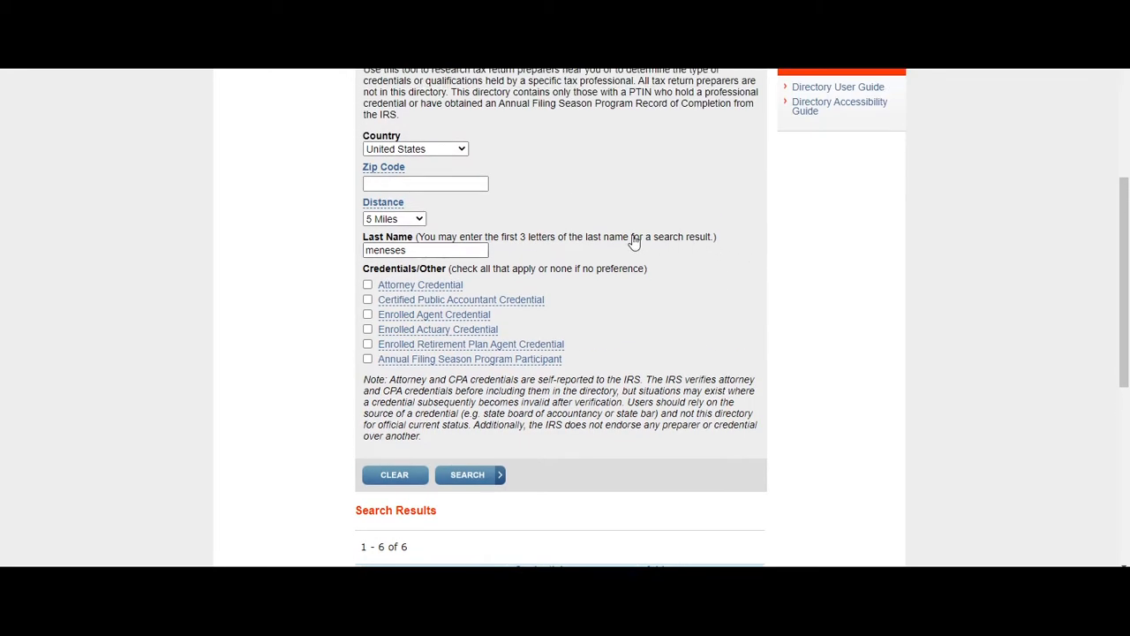
scroll(up, 3)
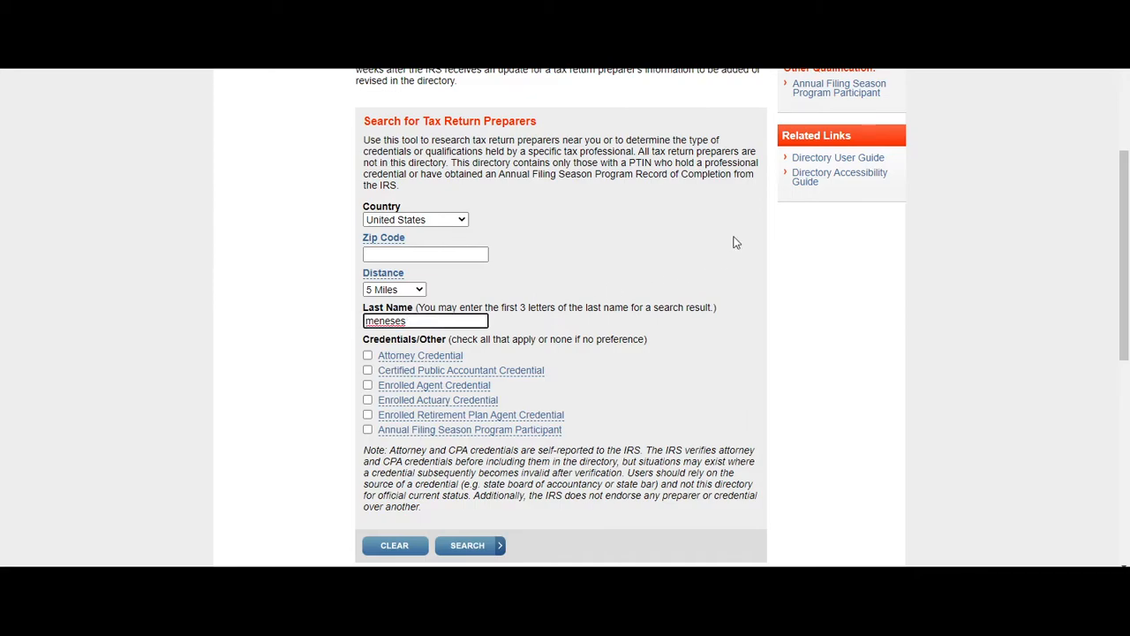
click(465, 545)
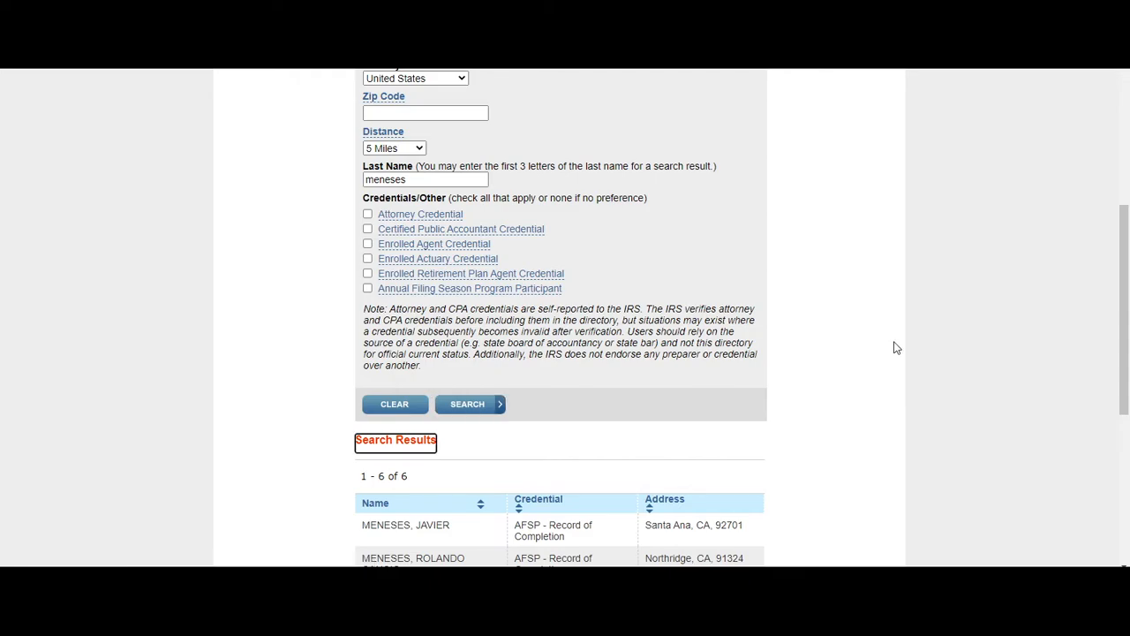
scroll(down, 3)
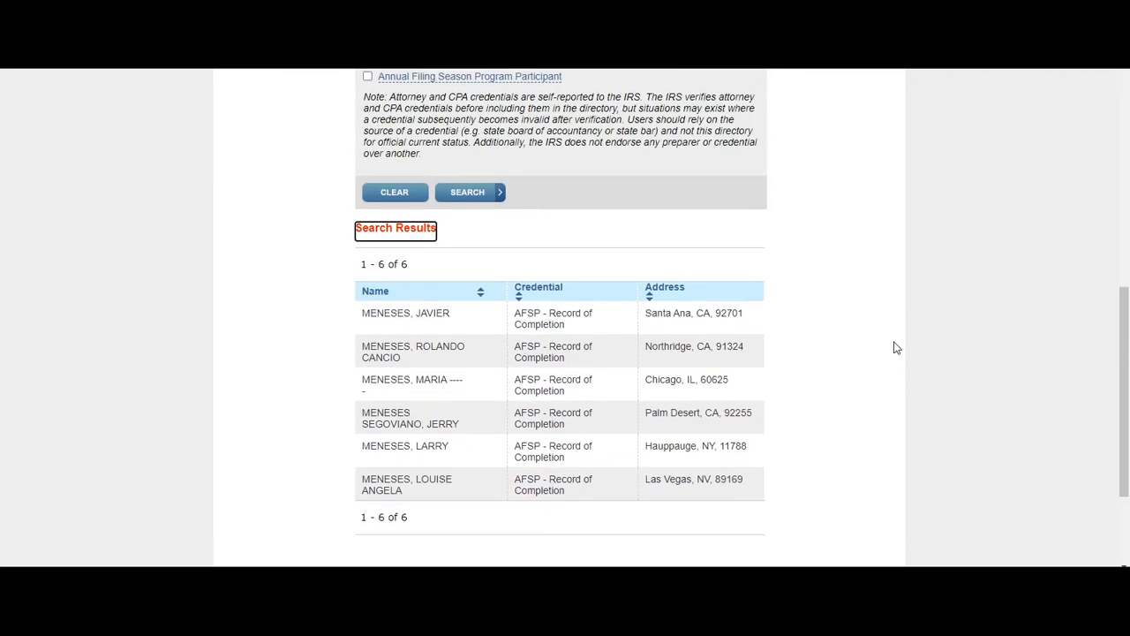
mouse_move(841, 387)
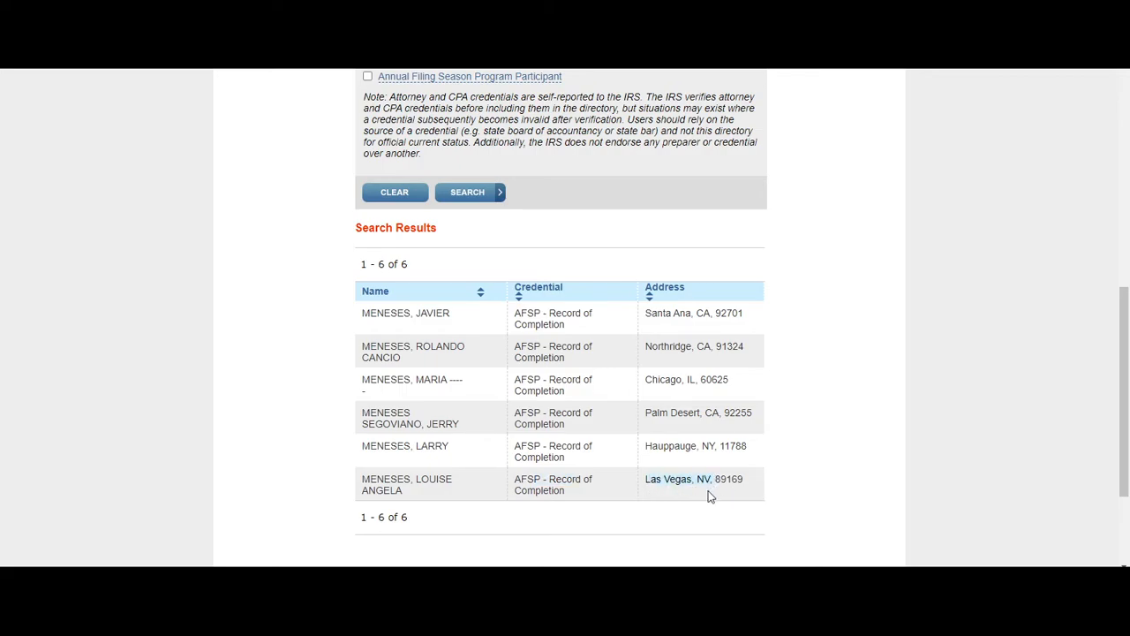
mouse_move(845, 485)
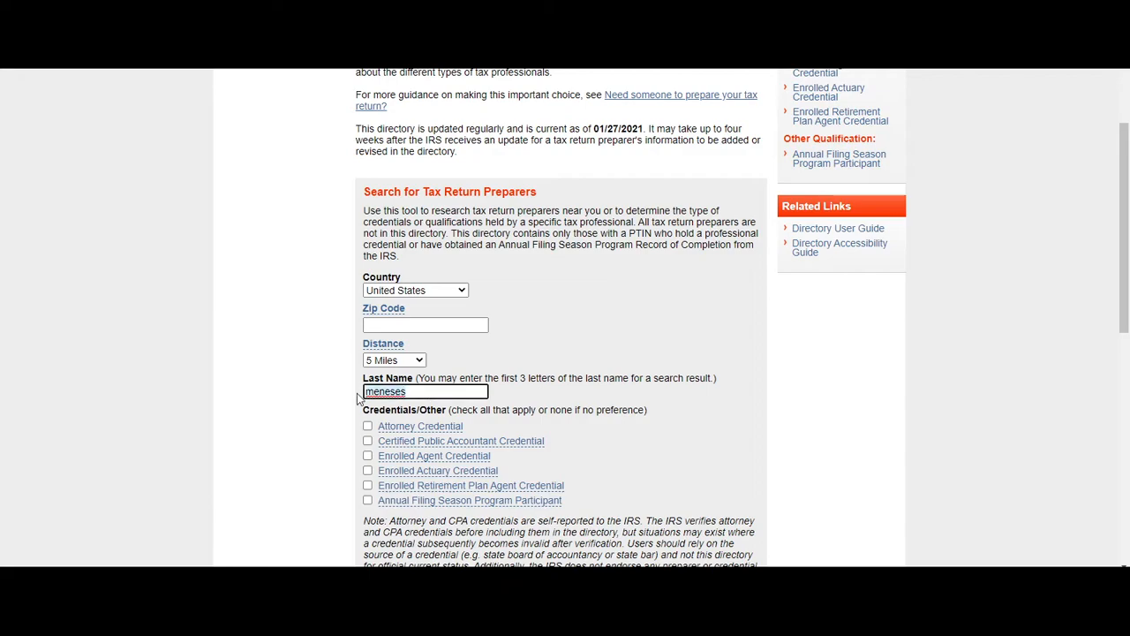
Step: Search the directory for last name 'chilton' and review the eight results
text(chilton)
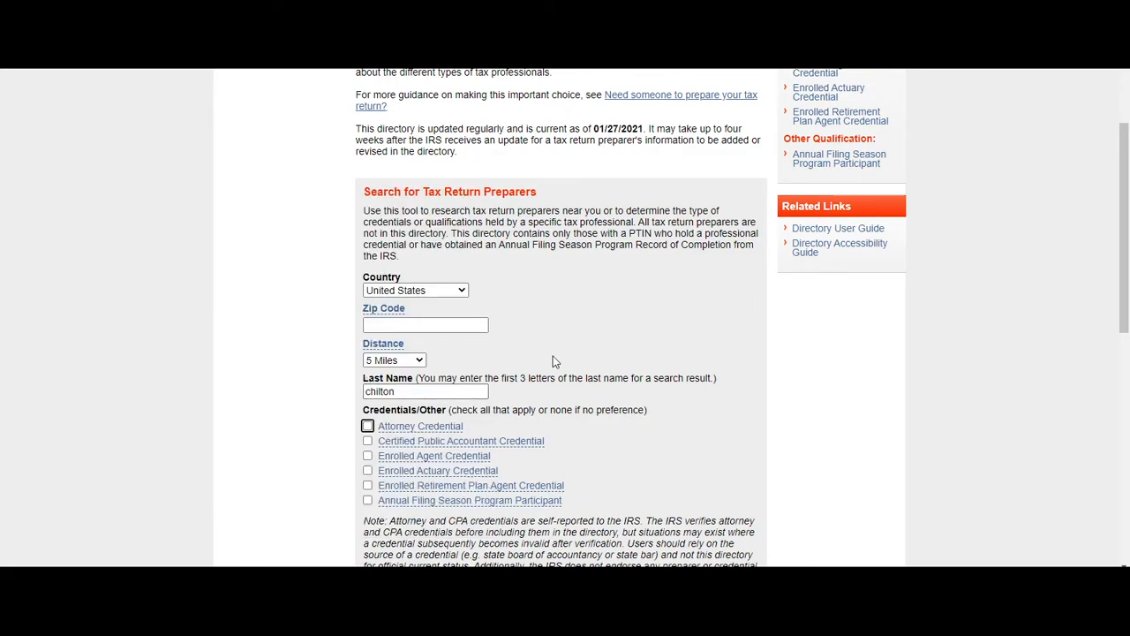
scroll(down, 3)
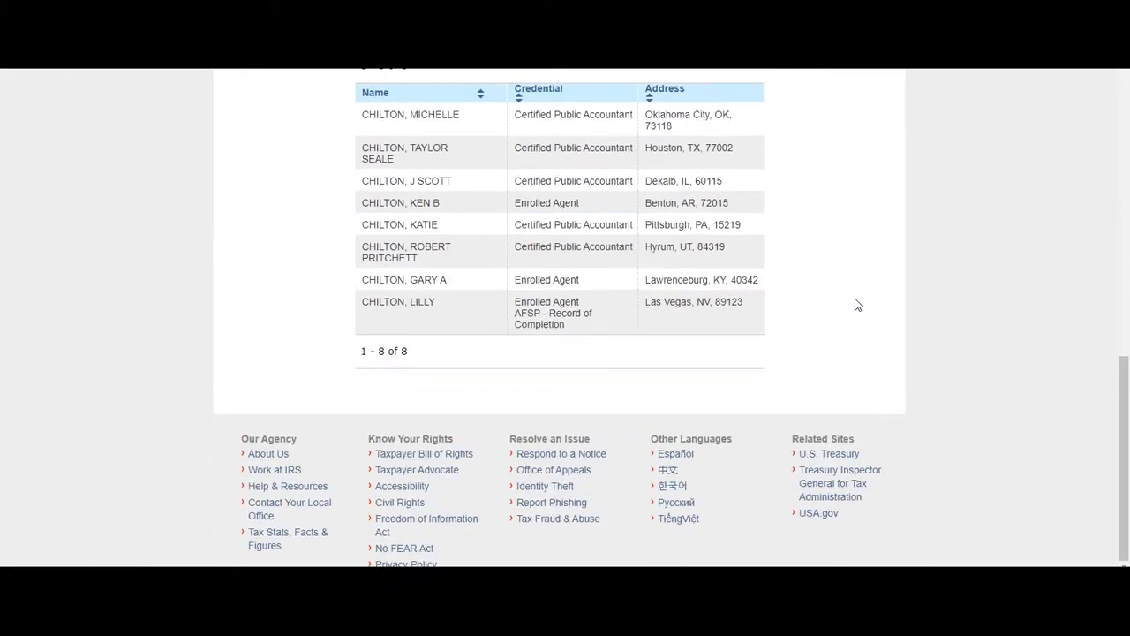
scroll(up, 3)
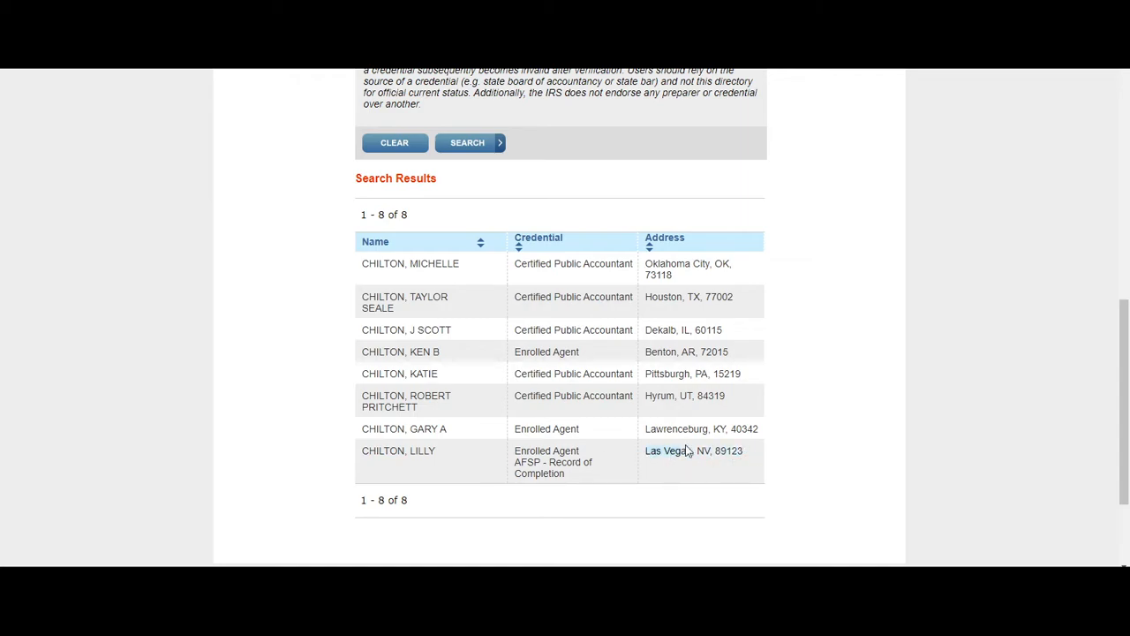
mouse_move(548, 473)
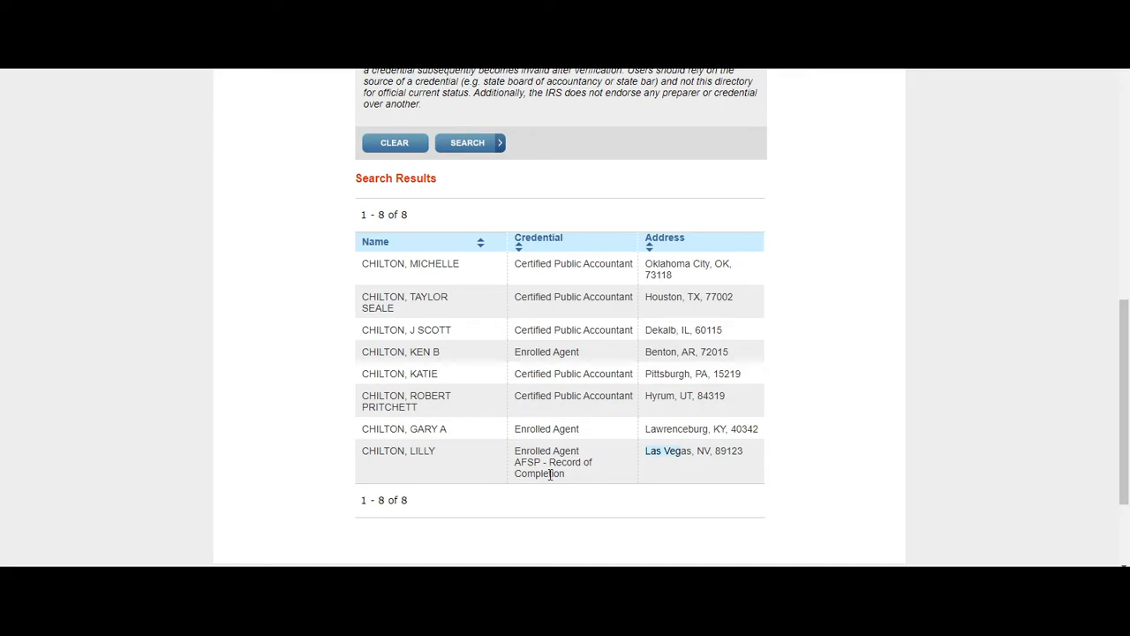
mouse_move(630, 475)
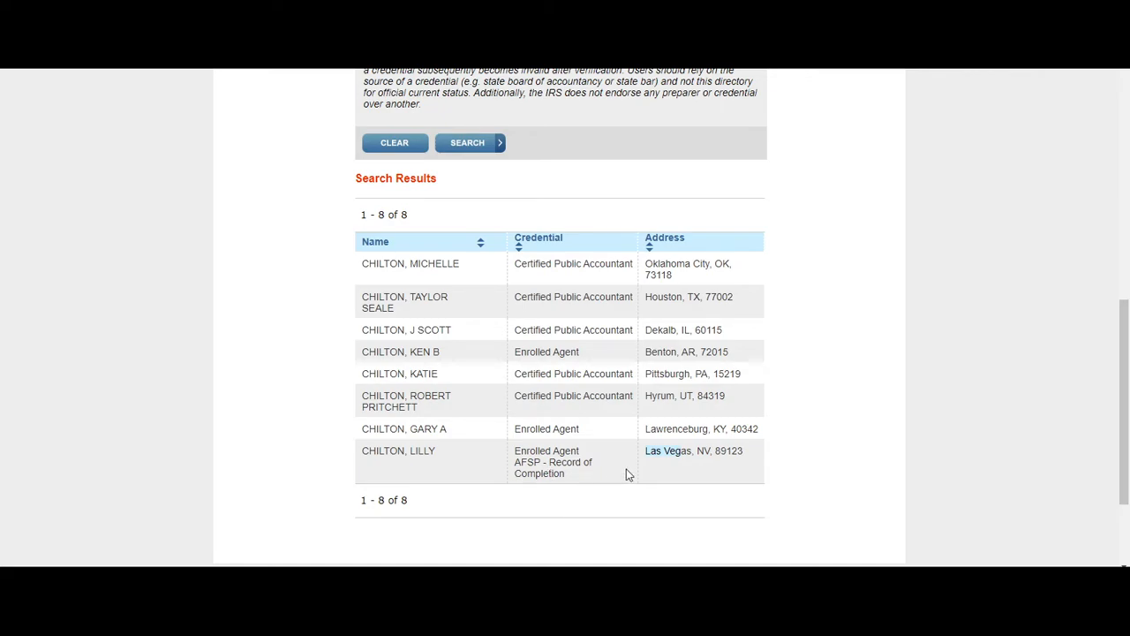
mouse_move(537, 472)
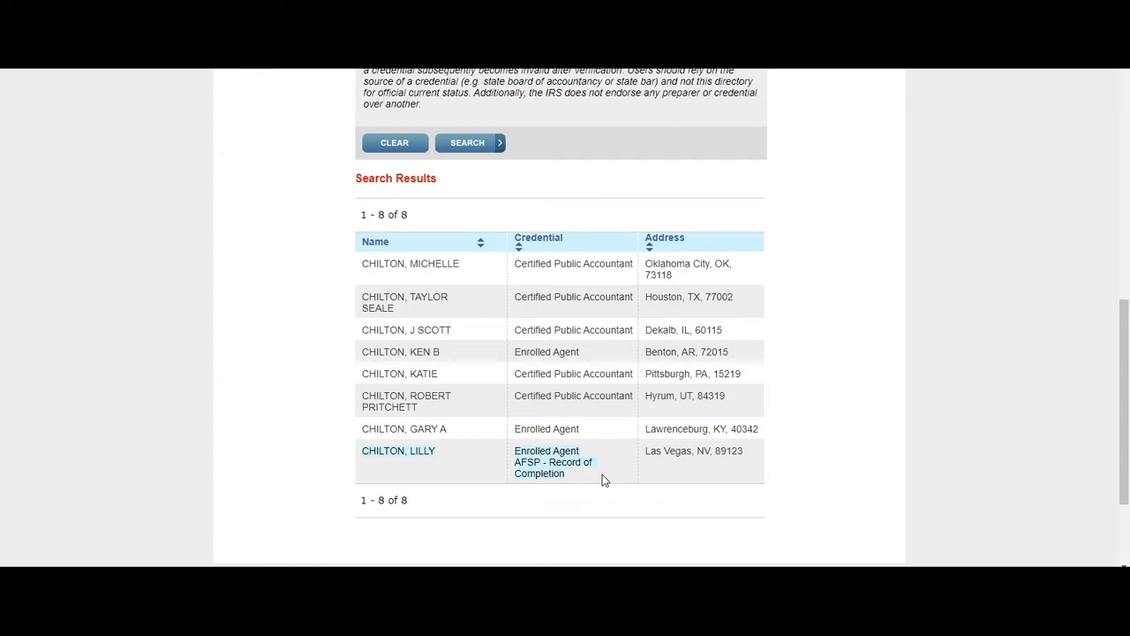
mouse_move(804, 467)
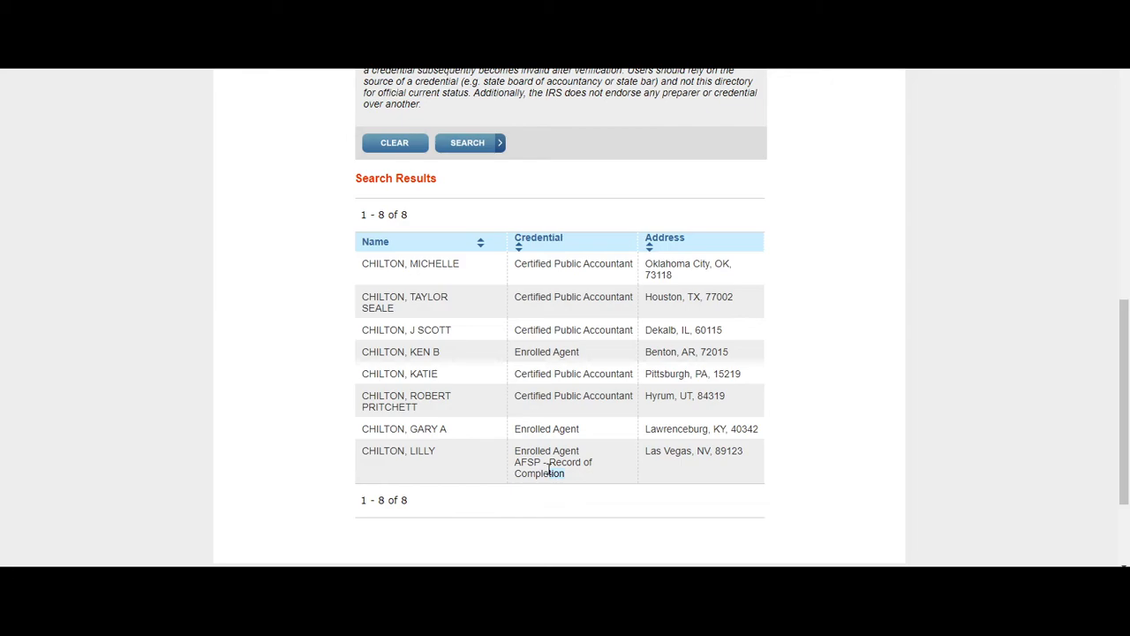
mouse_move(551, 462)
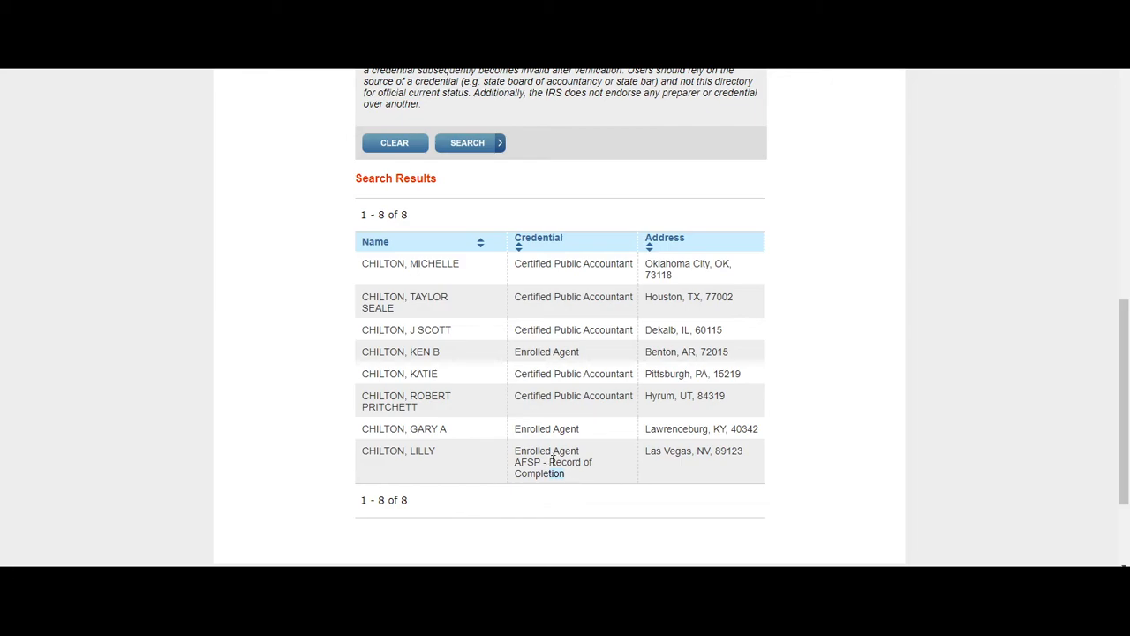
scroll(up, 3)
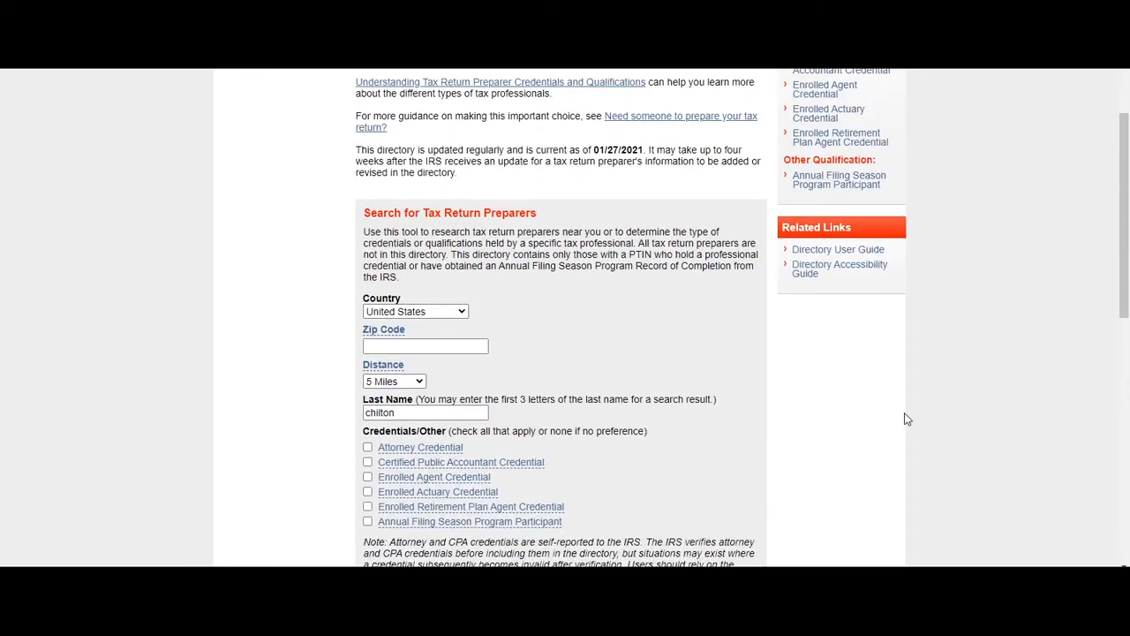
mouse_move(620, 362)
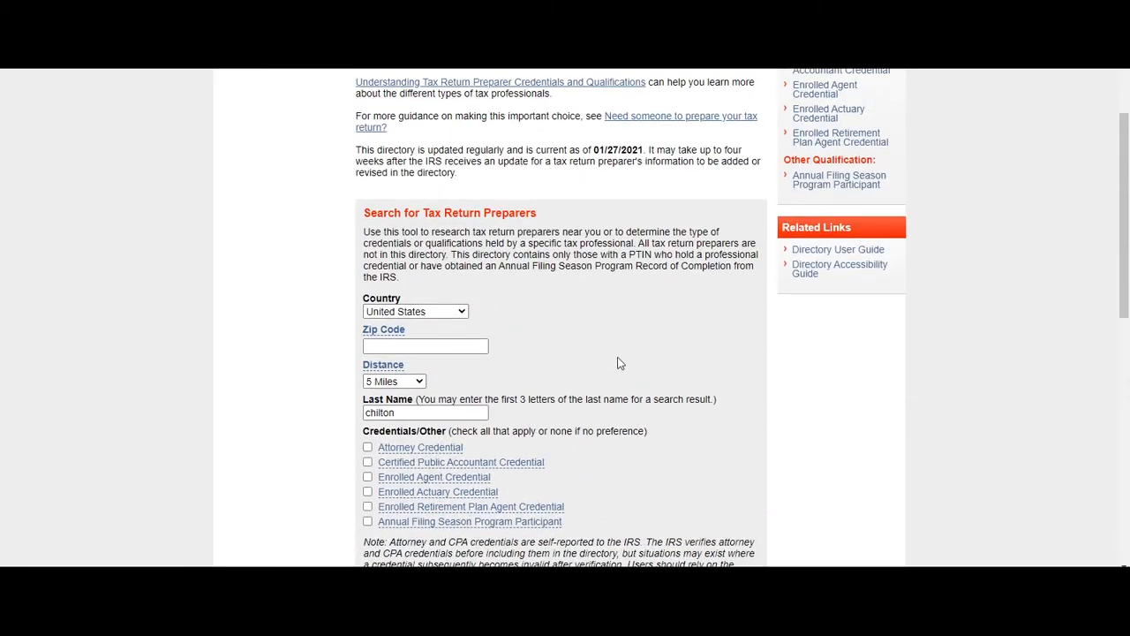
scroll(up, 3)
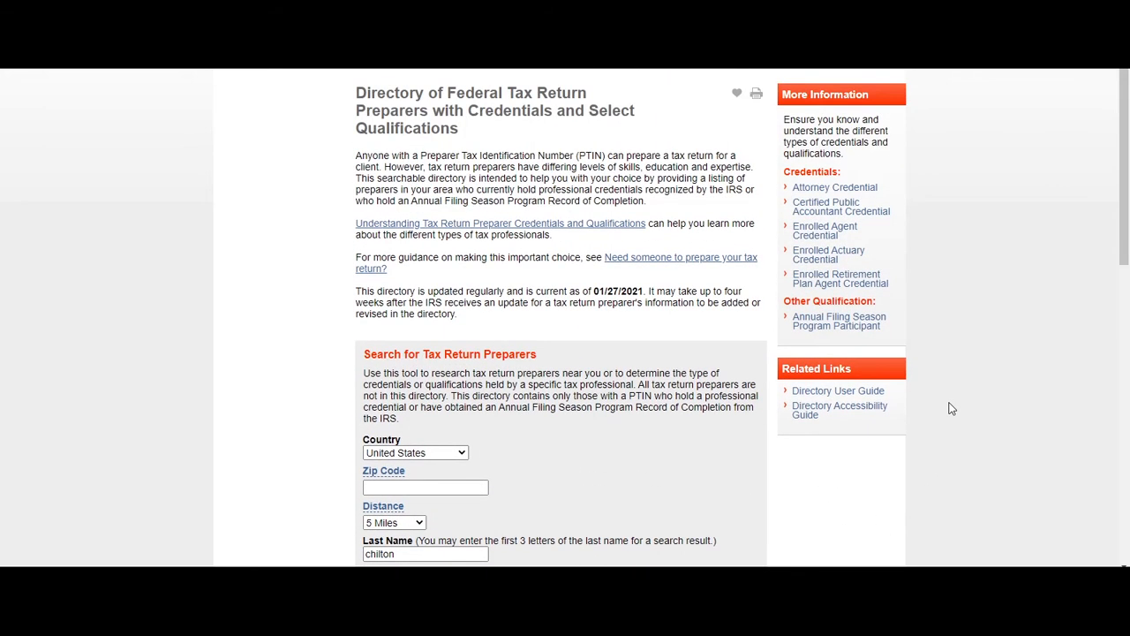
mouse_move(471, 97)
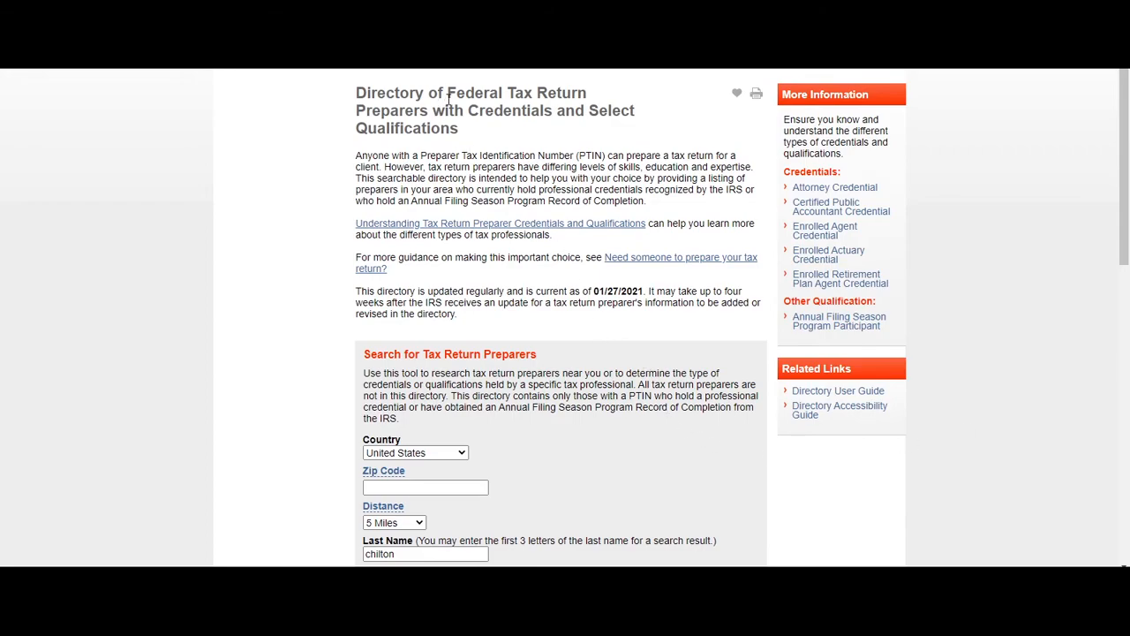
mouse_move(424, 123)
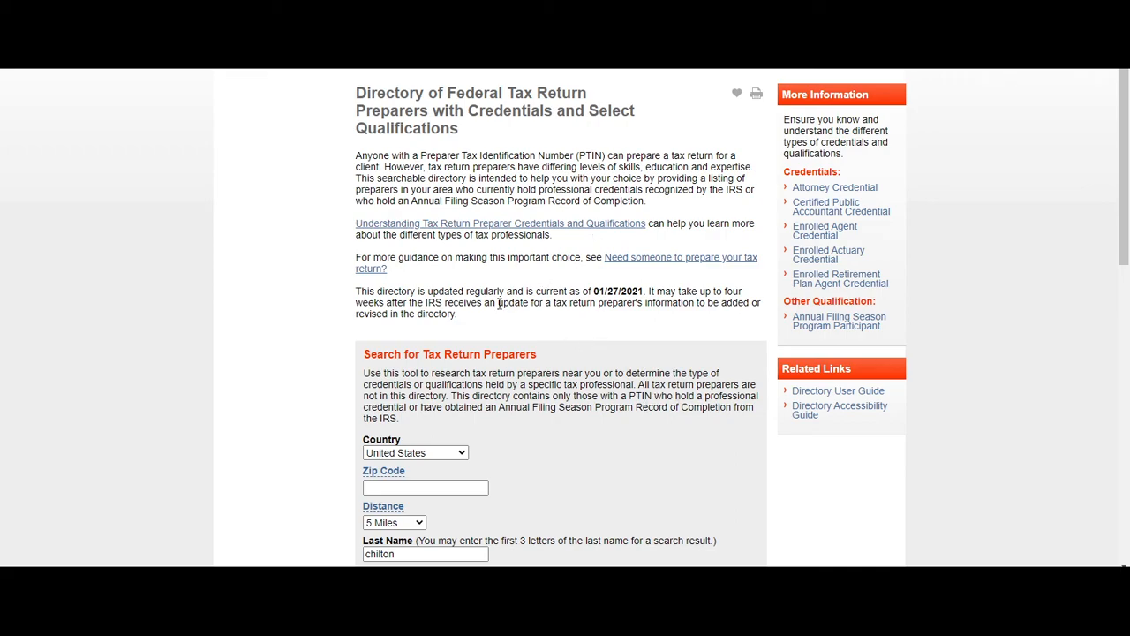
double_click(369, 290)
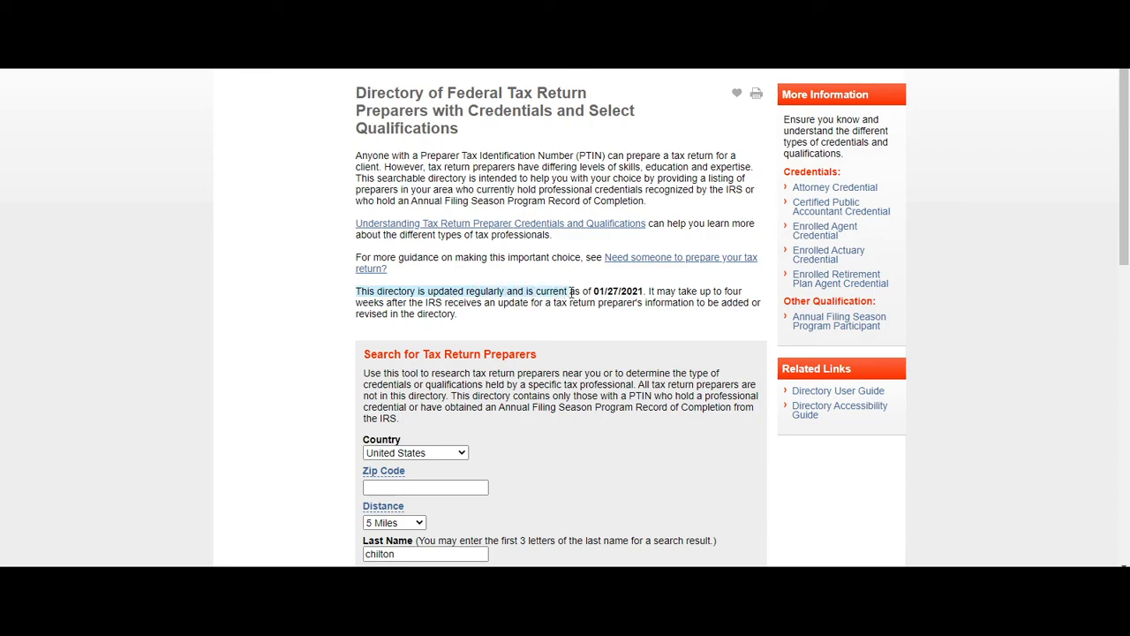
mouse_move(640, 291)
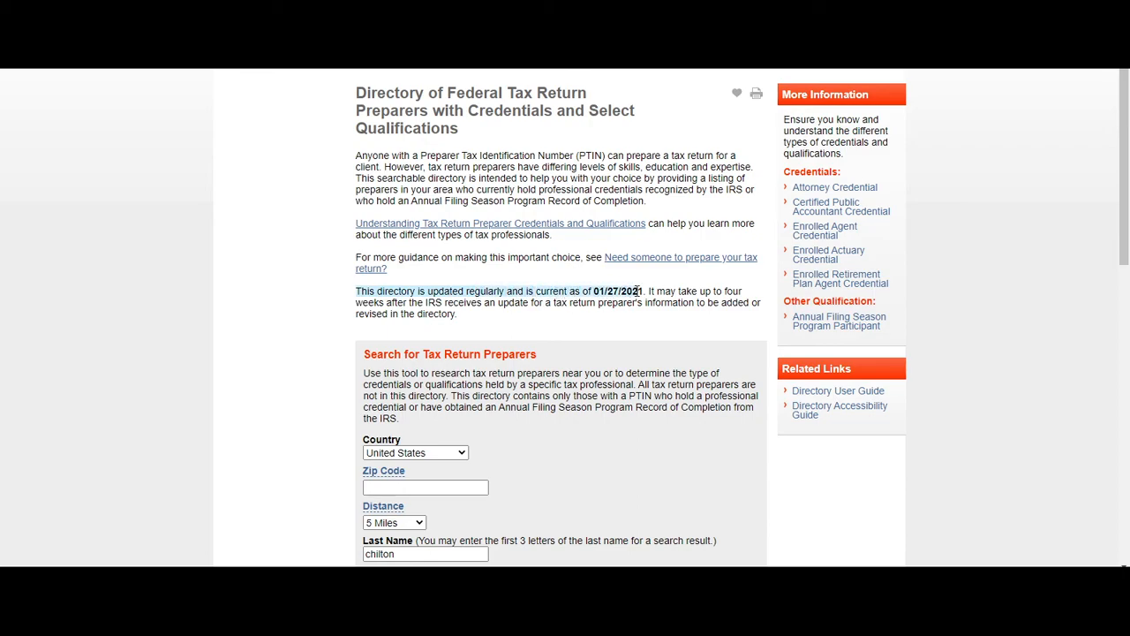